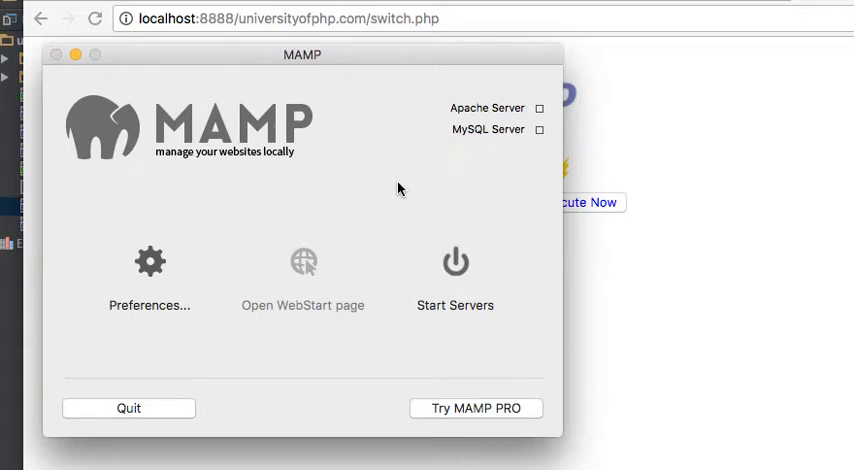
pyautogui.moveTo(380, 183)
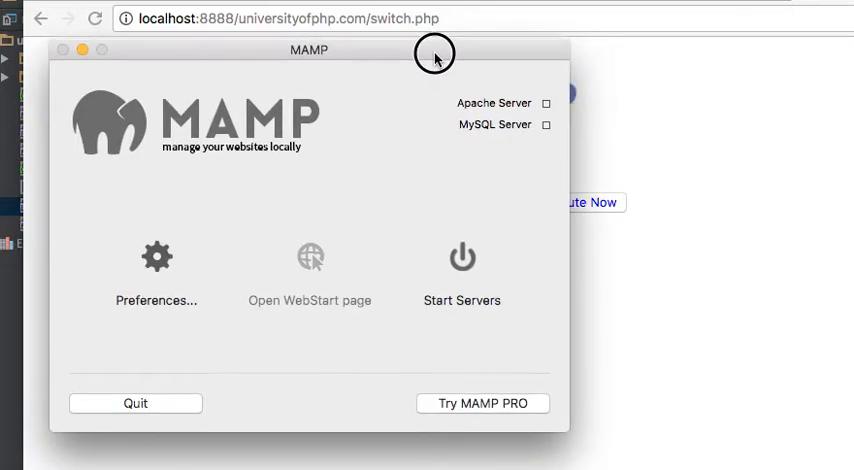
pyautogui.moveTo(435, 58)
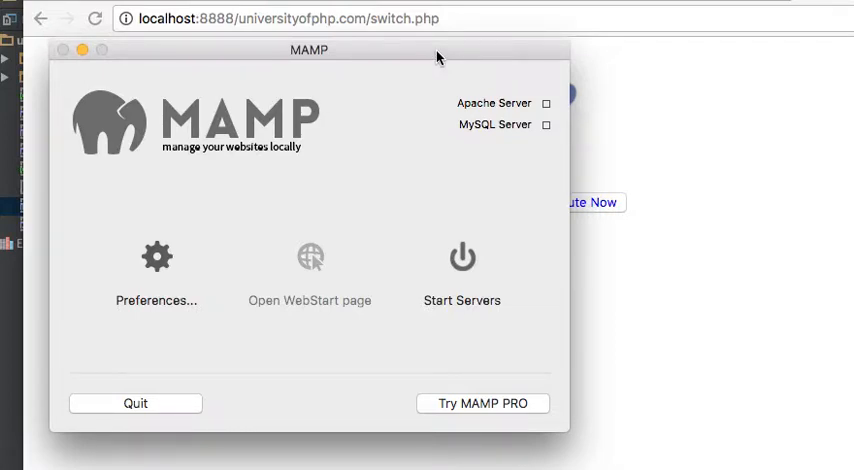
# - Reposition the MAMP window and start the Apache and MySQL servers
pyautogui.moveTo(309, 49); pyautogui.dragTo(383, 20)
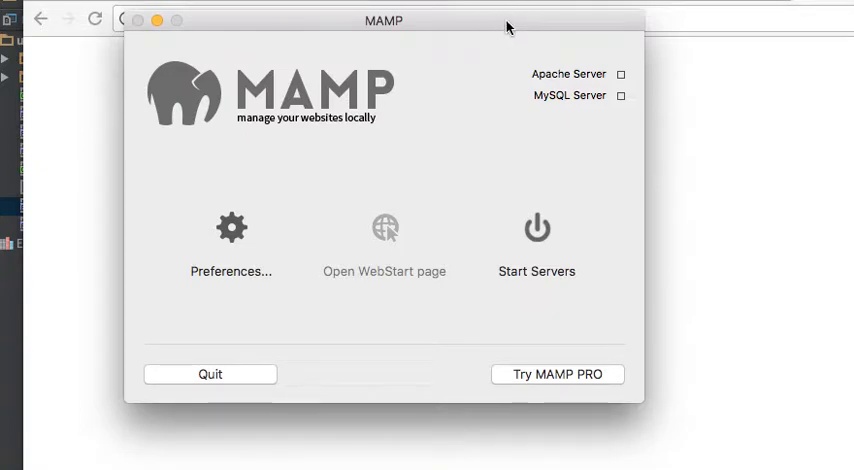
pyautogui.moveTo(417, 97)
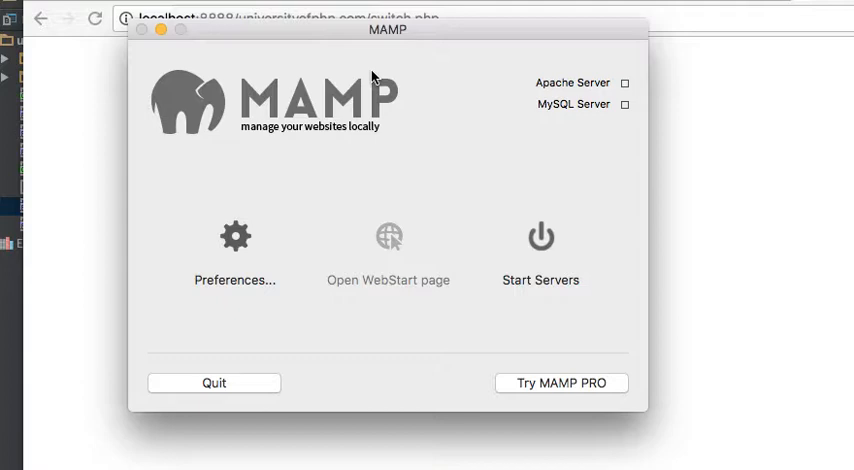
pyautogui.moveTo(386, 29); pyautogui.dragTo(426, 39)
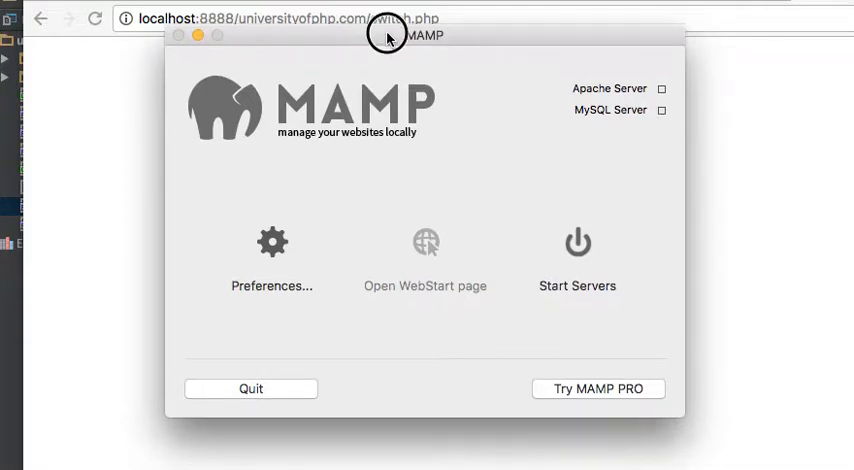
pyautogui.moveTo(388, 34); pyautogui.dragTo(406, 28)
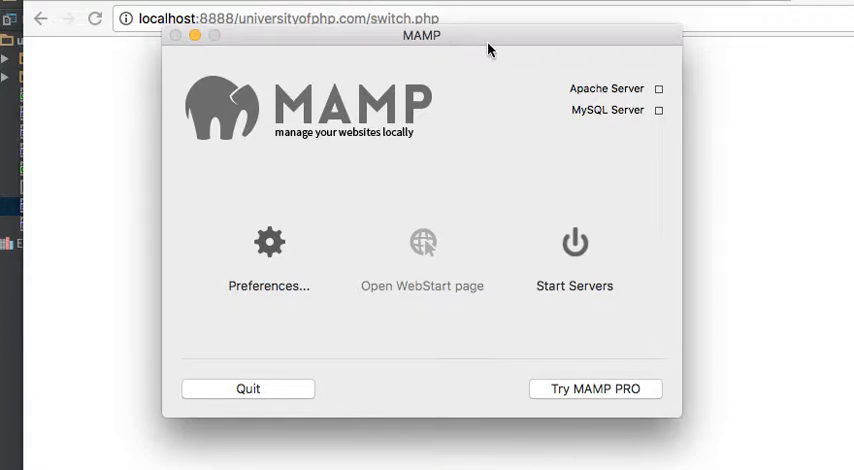
pyautogui.moveTo(488, 48); pyautogui.dragTo(510, 44)
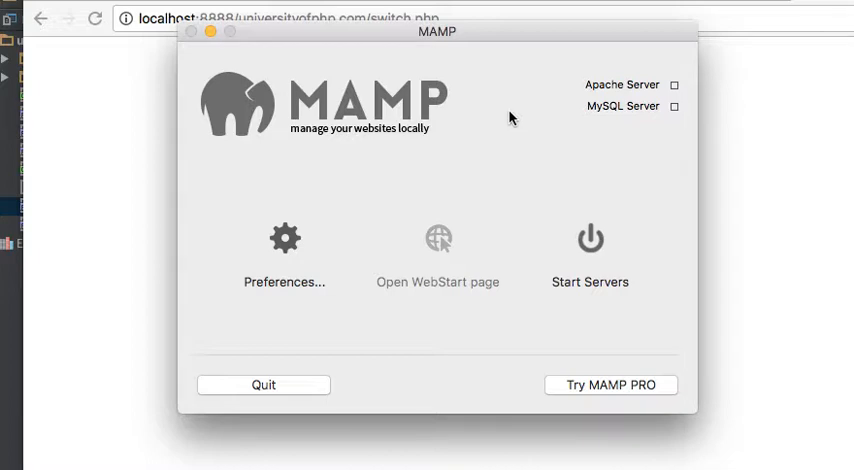
pyautogui.moveTo(511, 123)
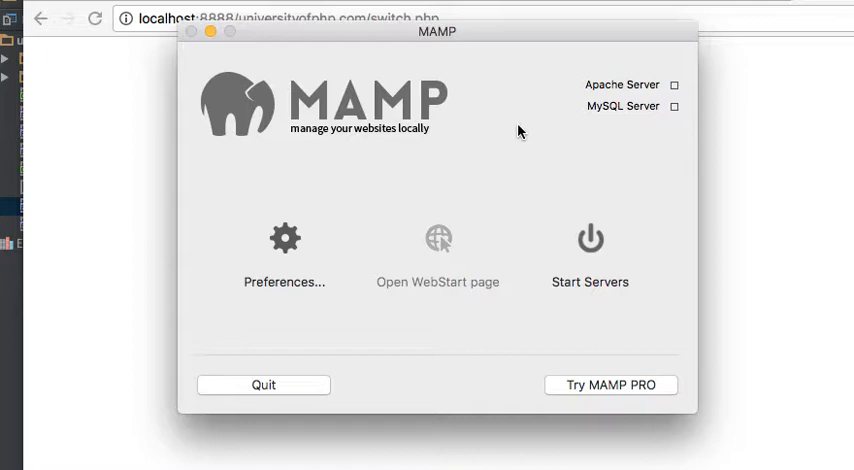
pyautogui.moveTo(619, 397)
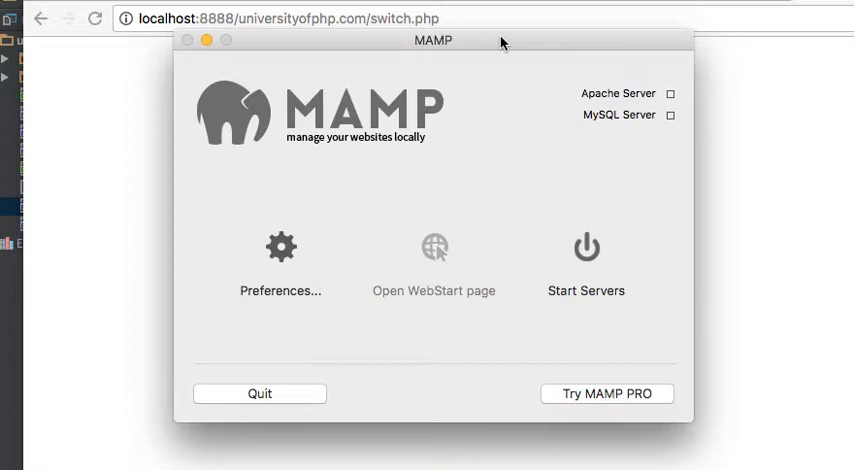
pyautogui.moveTo(536, 407)
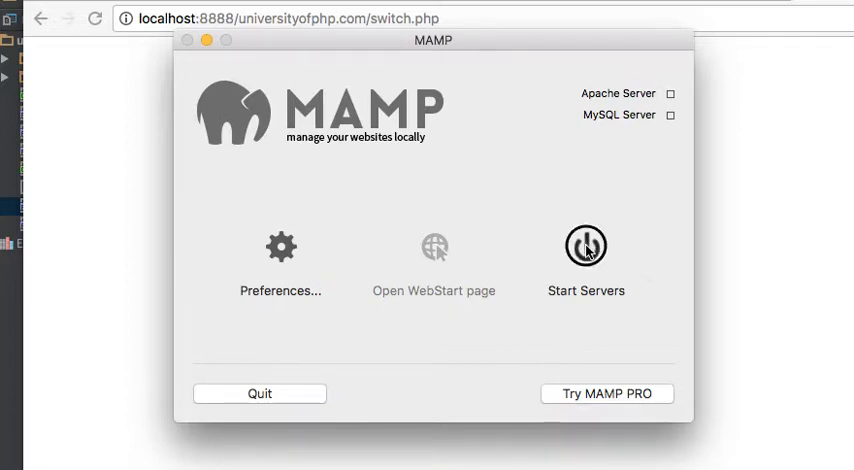
pyautogui.click(585, 245)
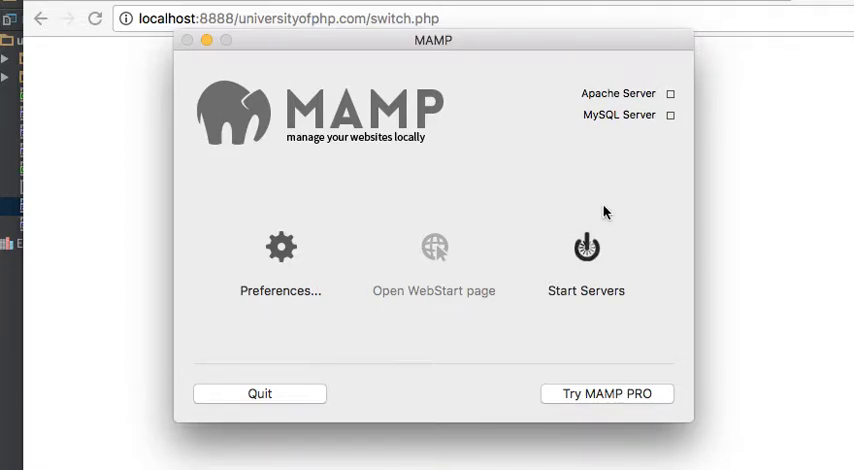
pyautogui.moveTo(587, 196)
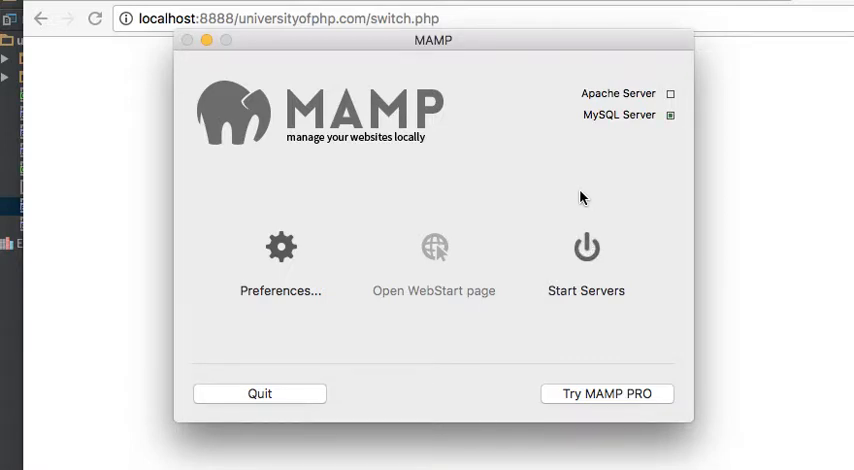
pyautogui.click(585, 248)
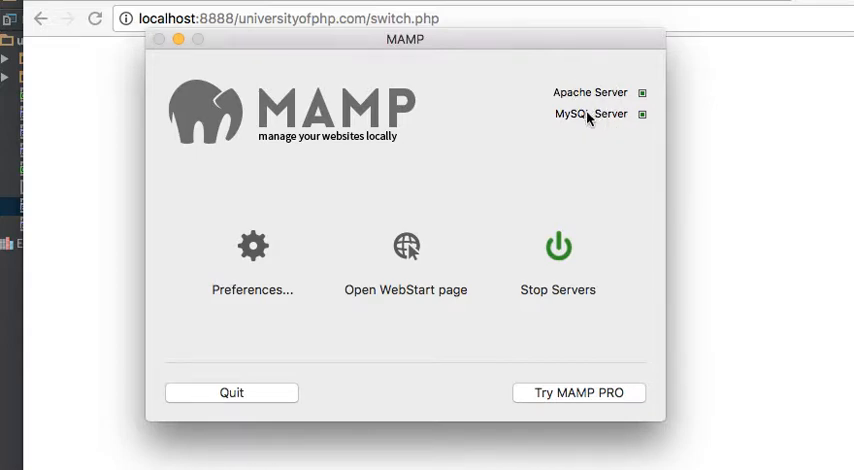
pyautogui.moveTo(584, 94)
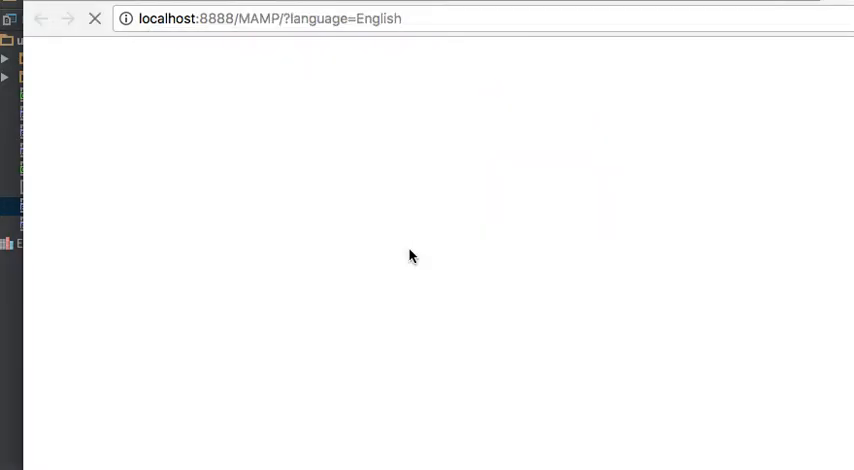
pyautogui.moveTo(415, 167)
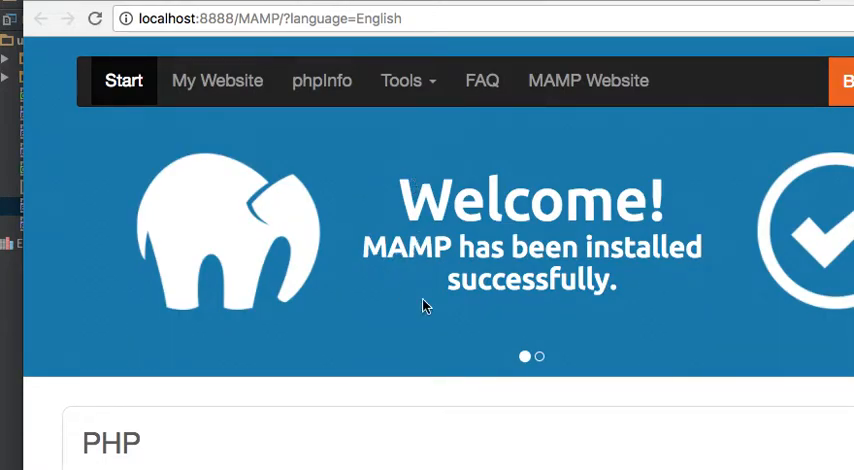
pyautogui.moveTo(490, 265)
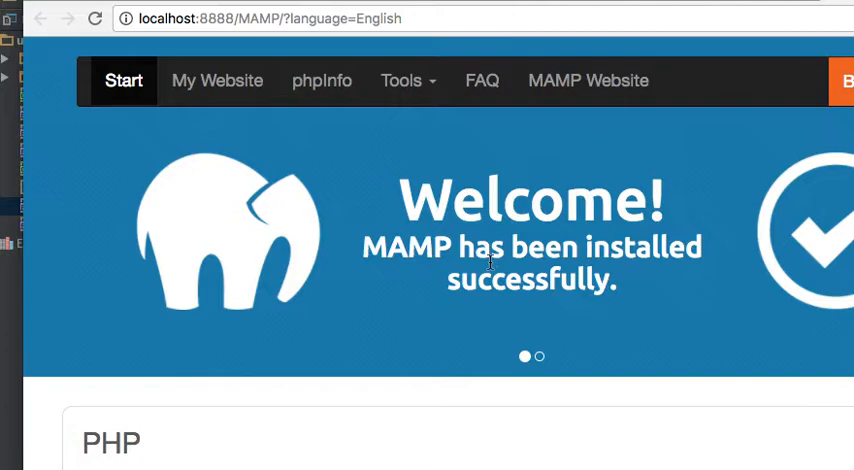
# - Scroll the WebStart page to the PHP and MySQL host, port, user and password details
pyautogui.scroll(-3)
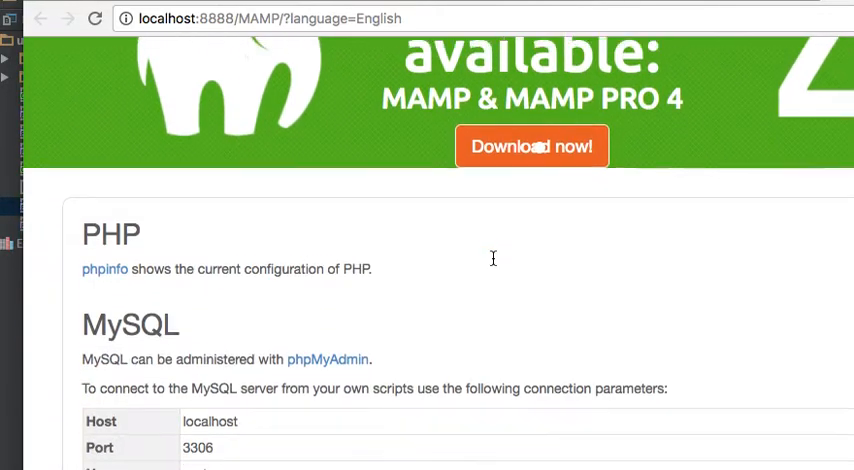
pyautogui.scroll(3)
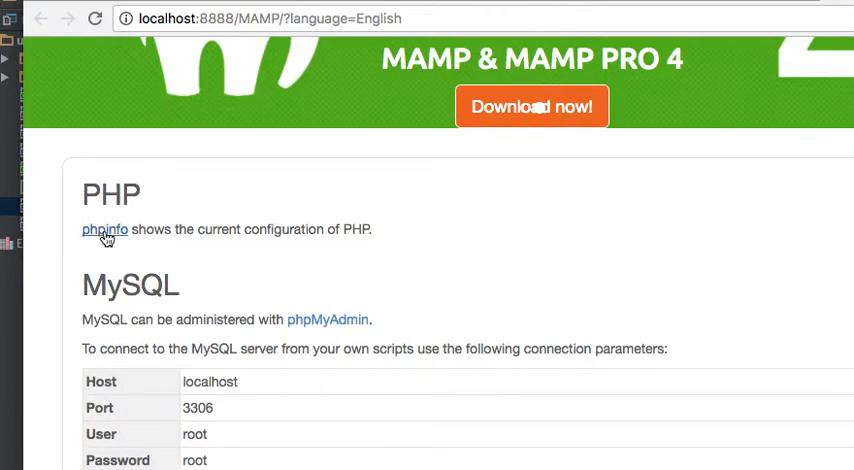
pyautogui.moveTo(162, 208)
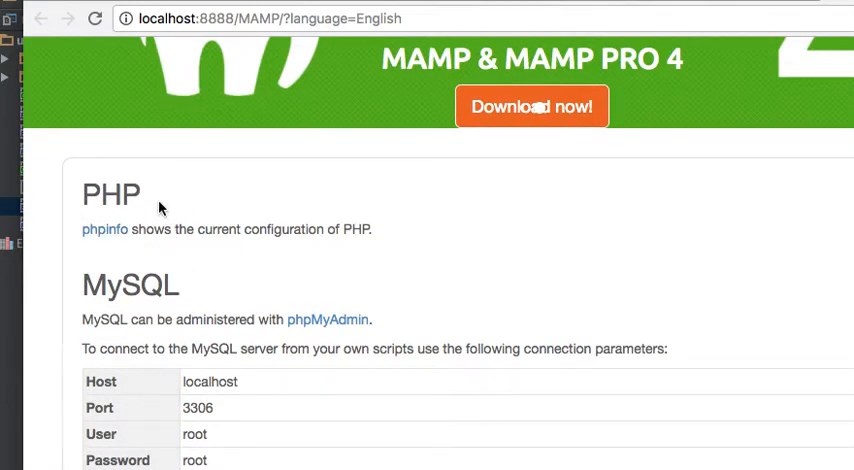
pyautogui.scroll(-3)
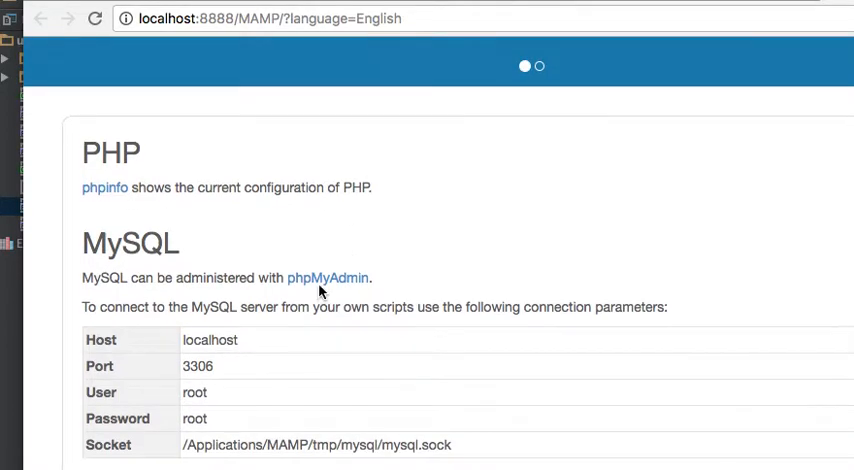
pyautogui.moveTo(351, 249)
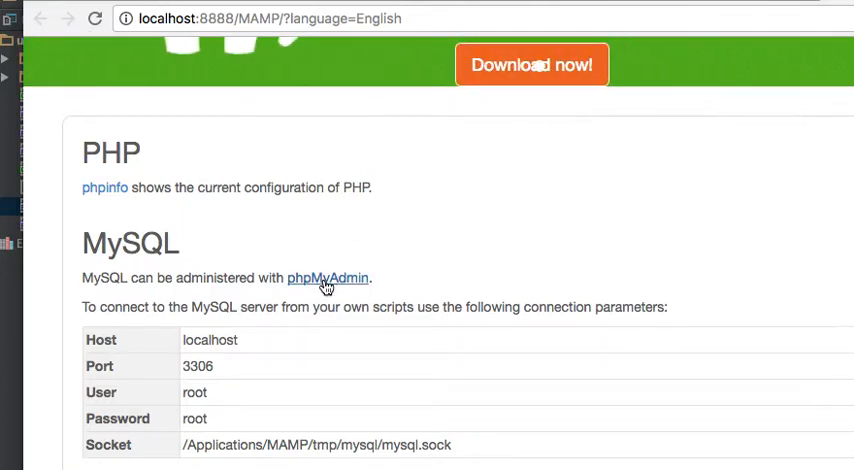
# - Open phpMyAdmin, show the server's database list and open the mysql database
pyautogui.click(327, 278)
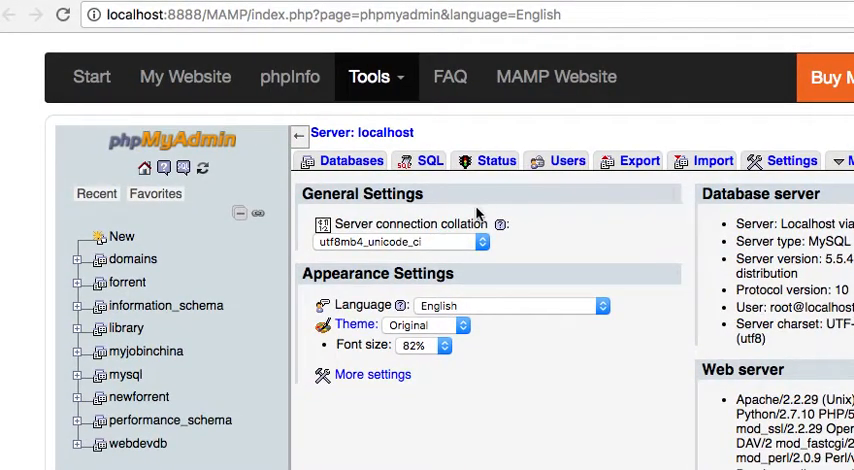
pyautogui.click(350, 160)
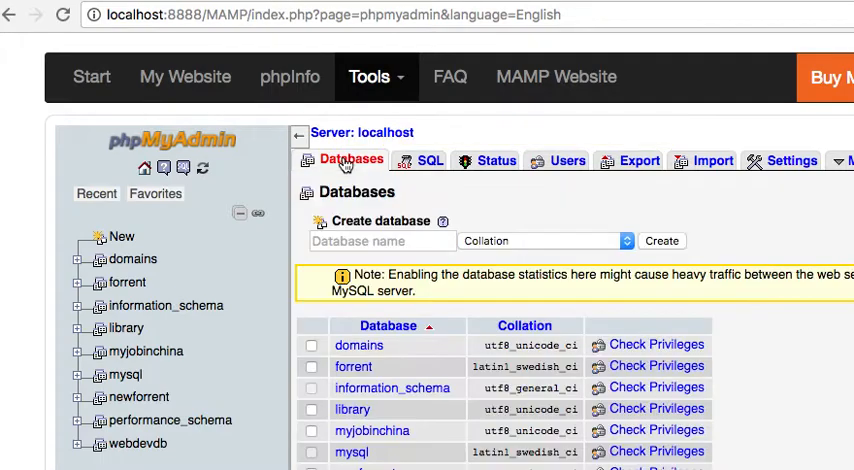
pyautogui.moveTo(565, 228)
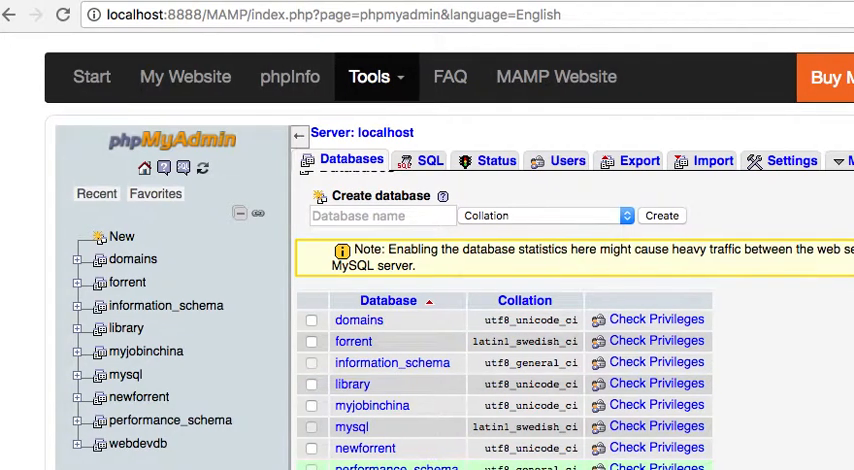
pyautogui.click(154, 193)
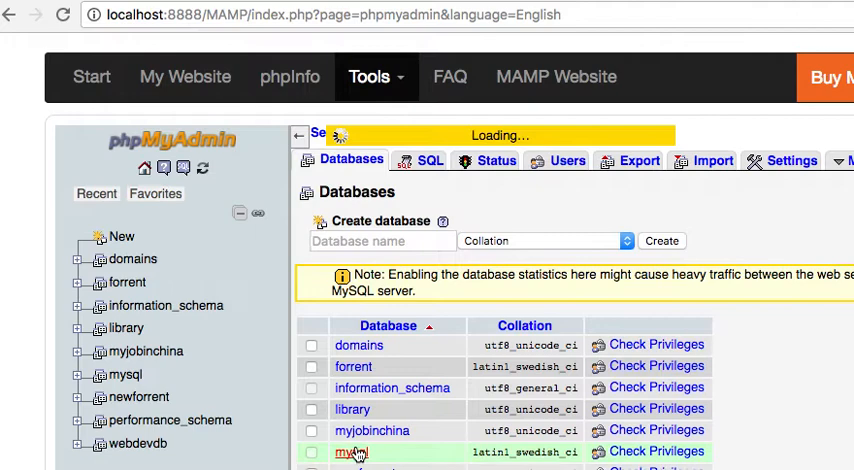
pyautogui.click(138, 396)
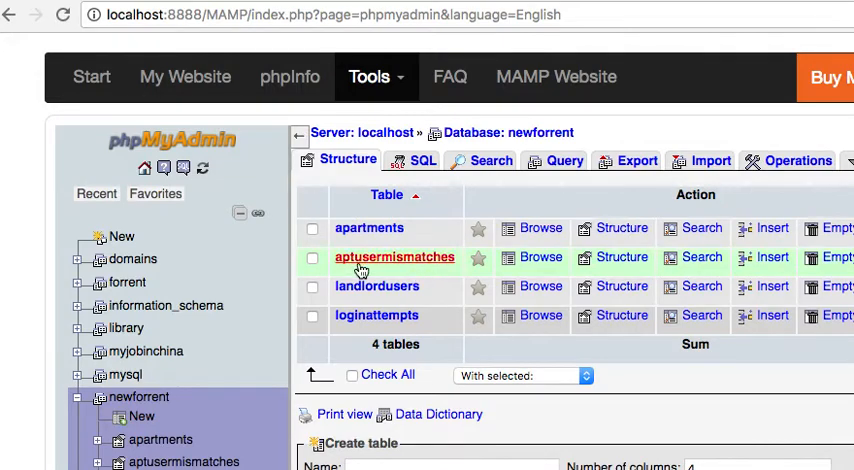
# - Browse the newforrent apartments table rows, scrolling right to the picture columns
pyautogui.click(369, 228)
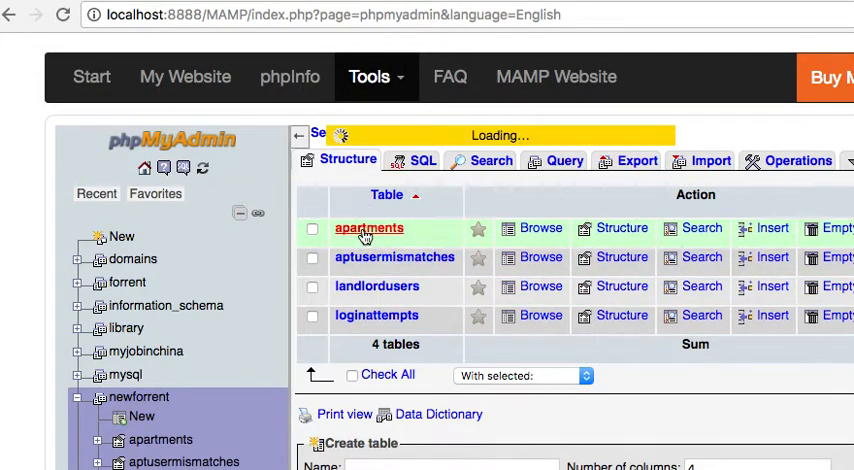
pyautogui.click(369, 228)
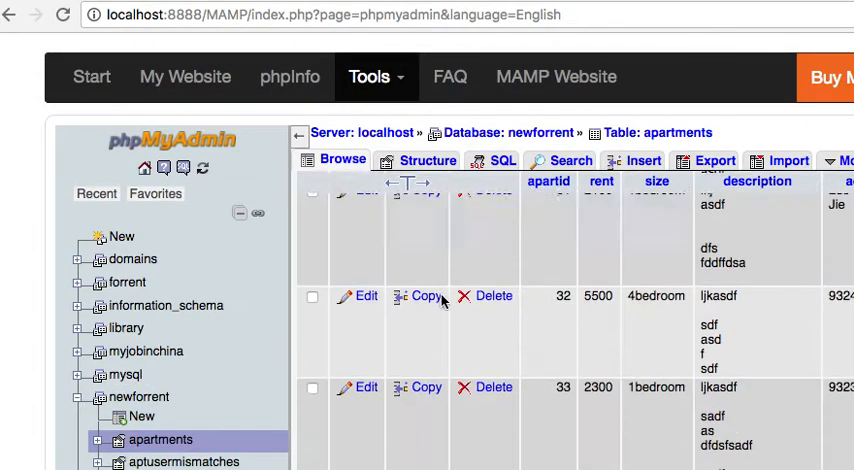
pyautogui.scroll(-3)
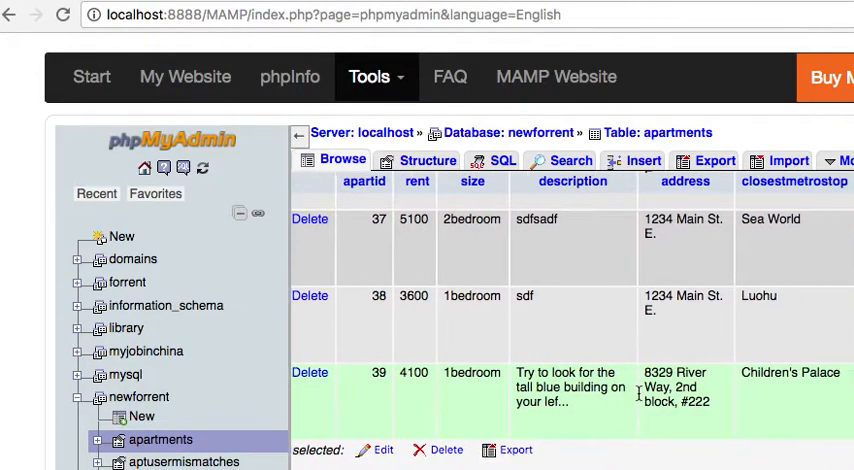
pyautogui.hscroll(3)
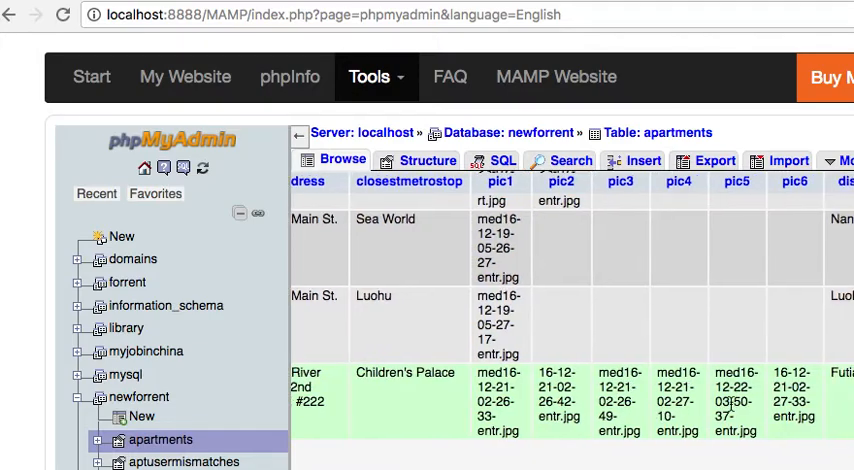
pyautogui.hscroll(3)
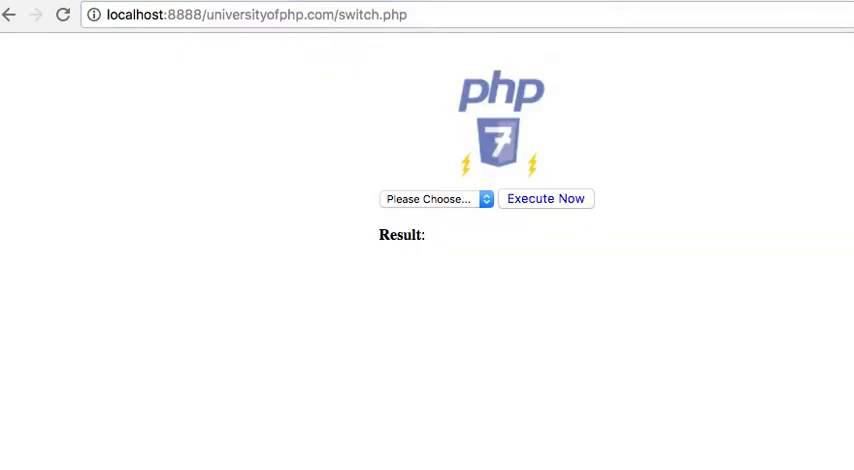
pyautogui.click(283, 15)
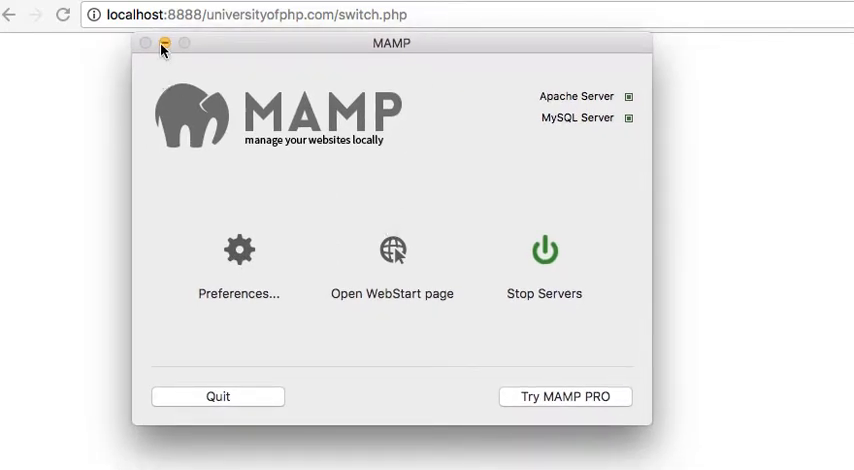
pyautogui.click(165, 43)
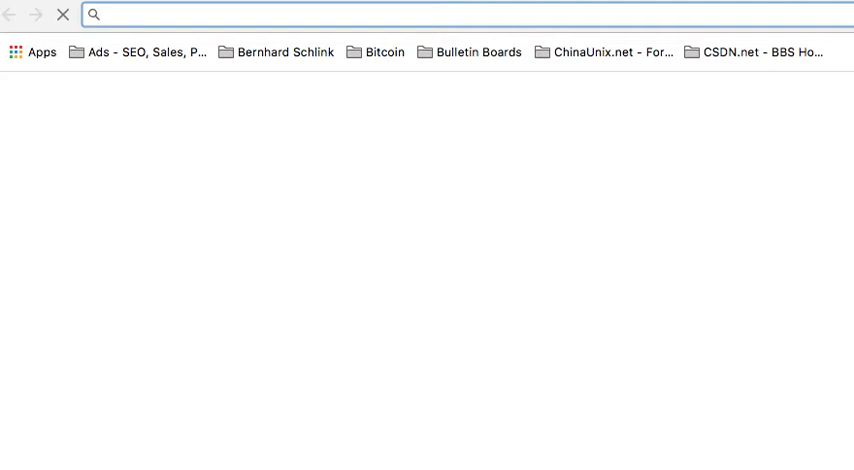
# - Go to google.com and search for 'mamp' to find the official mamp.info result
pyautogui.write('google.com.sg/?gfe_rd=cr&ei=FPzIWITTEabmugTx1LRQ&gws_rd=ssl')
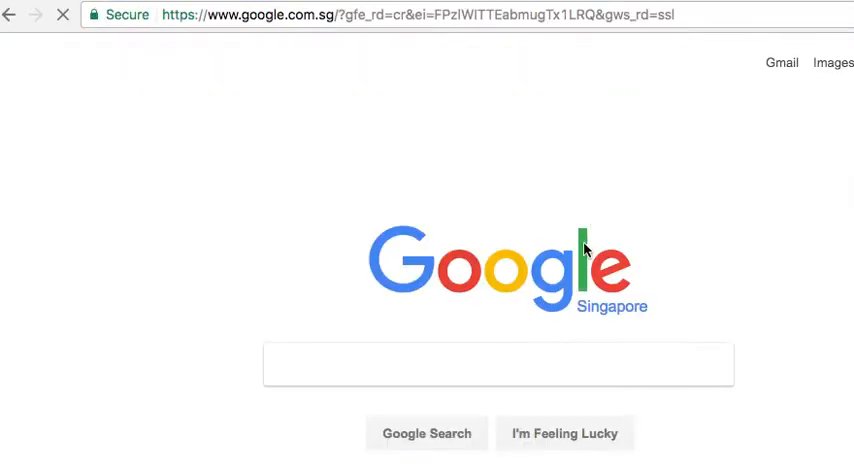
pyautogui.write('mamp')
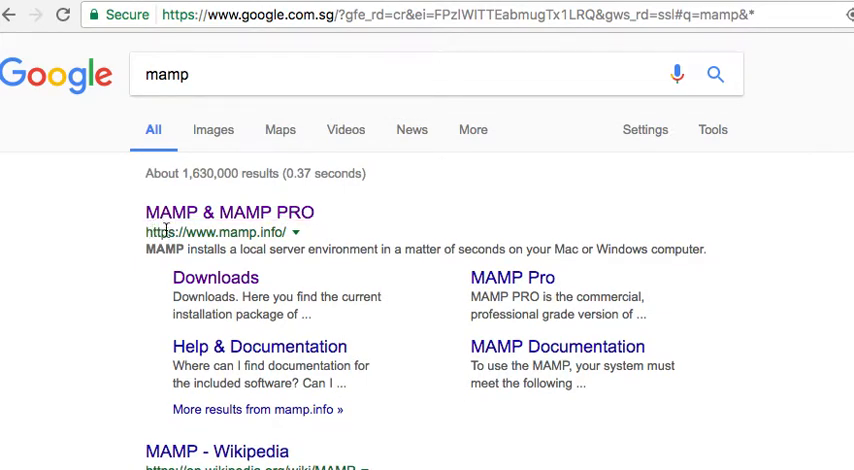
pyautogui.moveTo(186, 234)
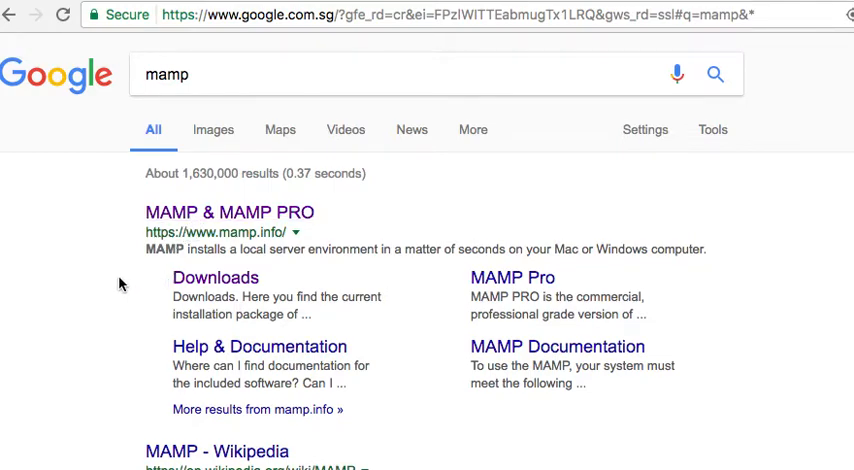
pyautogui.moveTo(119, 284)
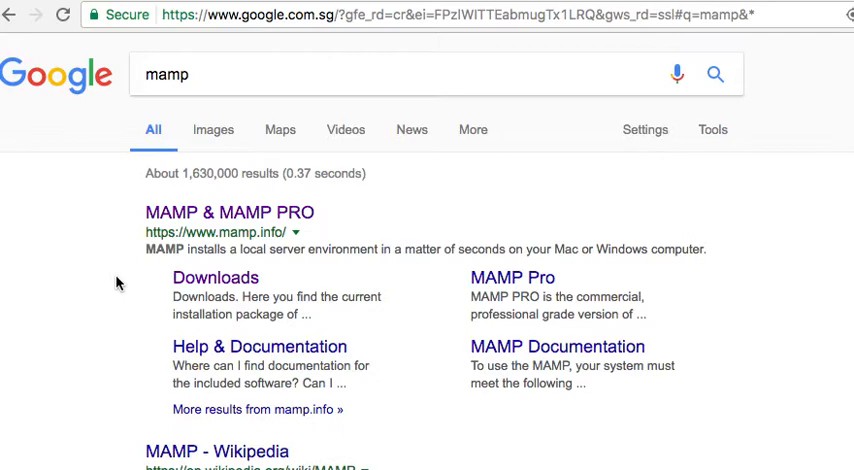
pyautogui.click(320, 74)
pyautogui.write(' WAMP')
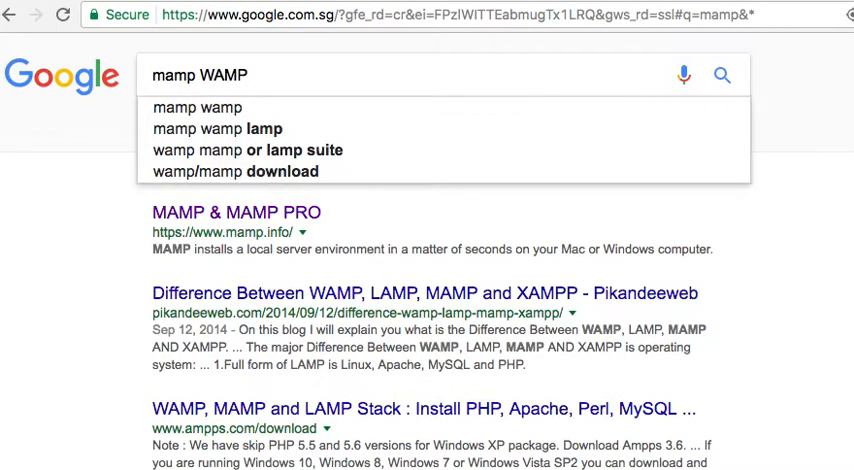
pyautogui.write('mamp')
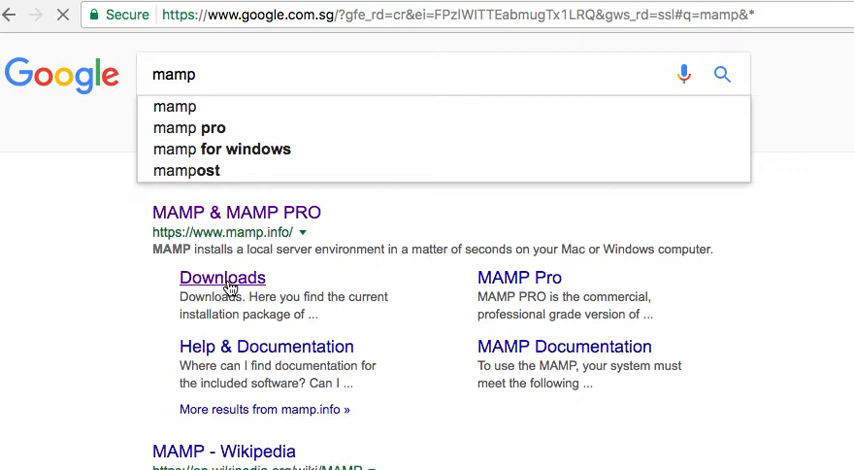
# - Open the mamp.info Downloads sitelink and scroll to the MAMP & MAMP PRO 4.1.1 package
pyautogui.click(222, 277)
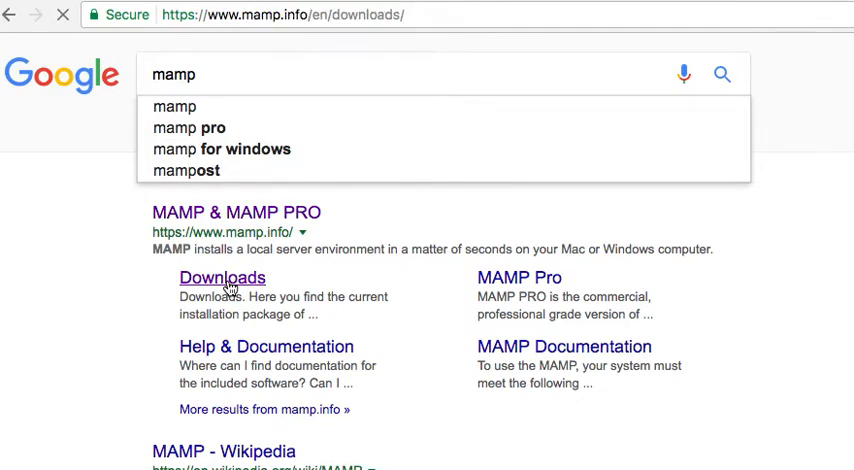
pyautogui.click(222, 278)
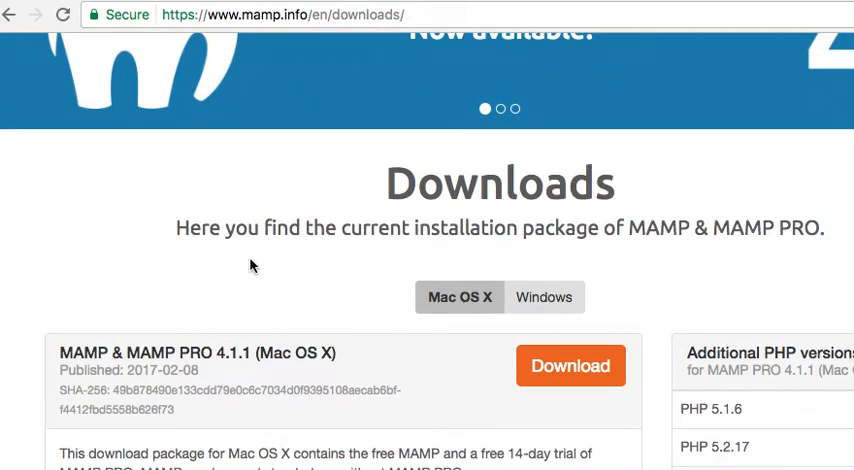
pyautogui.scroll(-3)
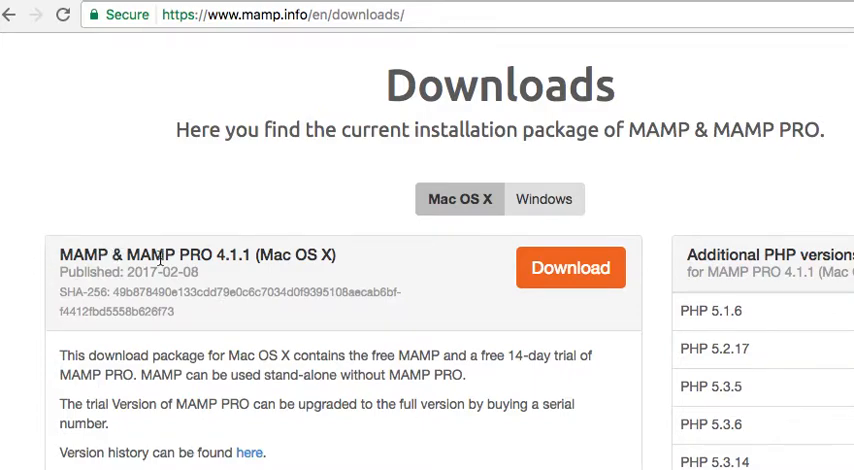
pyautogui.moveTo(315, 274)
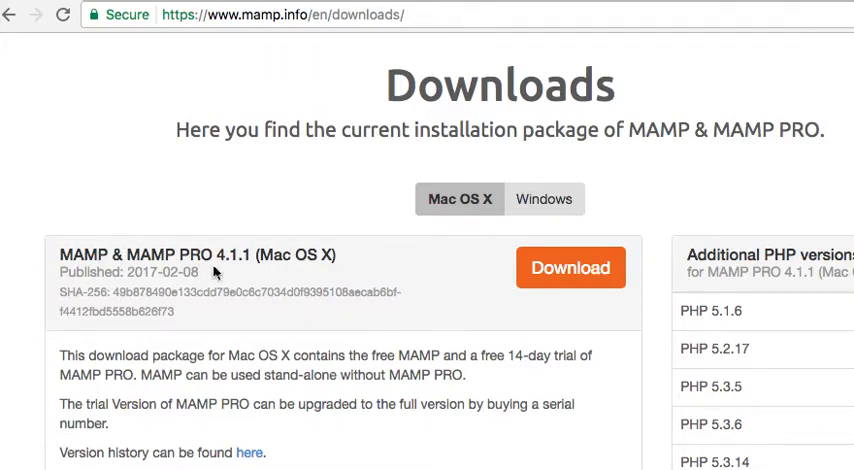
pyautogui.scroll(-3)
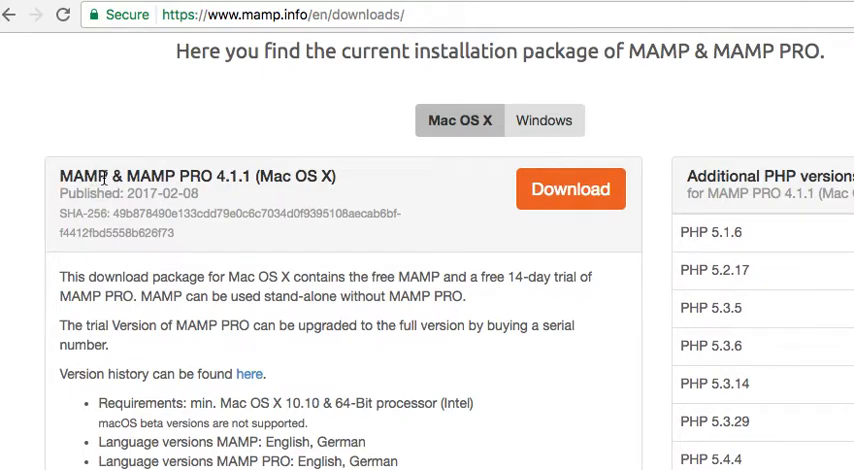
pyautogui.moveTo(368, 249)
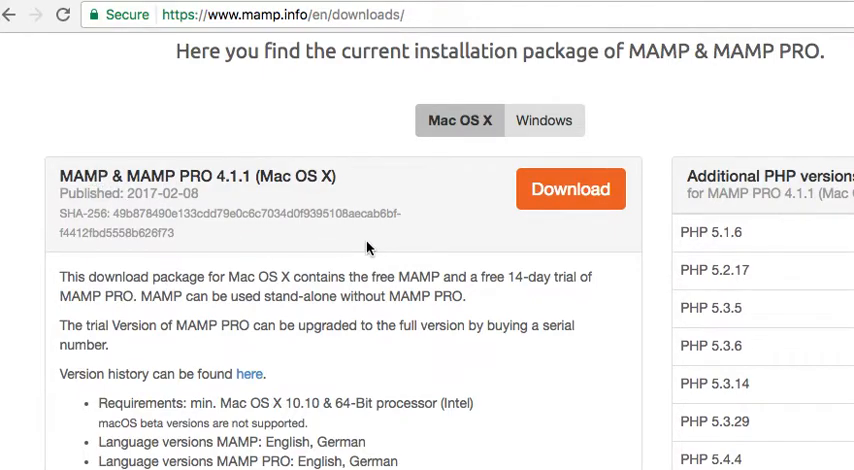
pyautogui.scroll(-3)
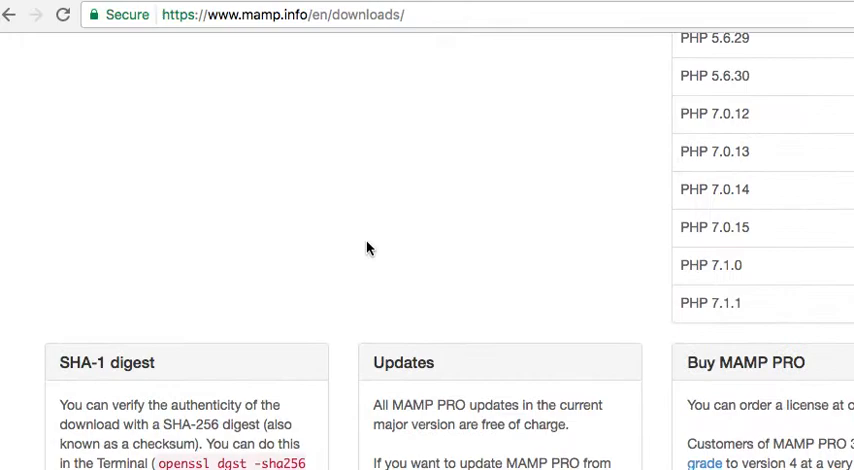
pyautogui.moveTo(459, 252)
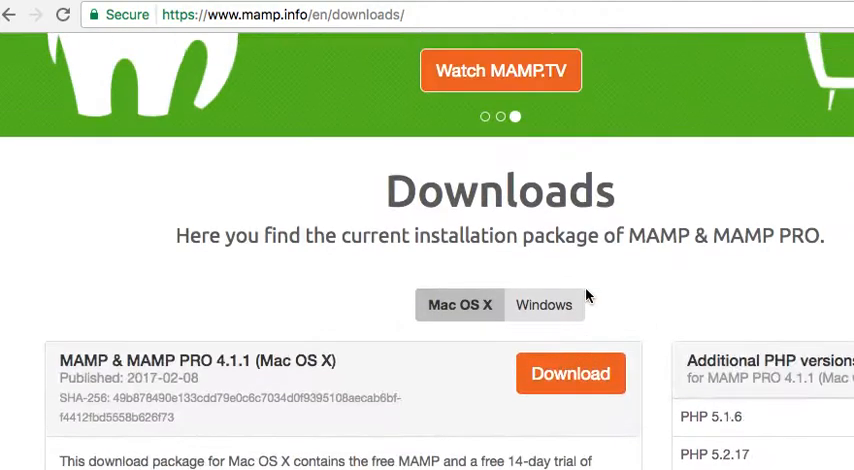
pyautogui.scroll(-3)
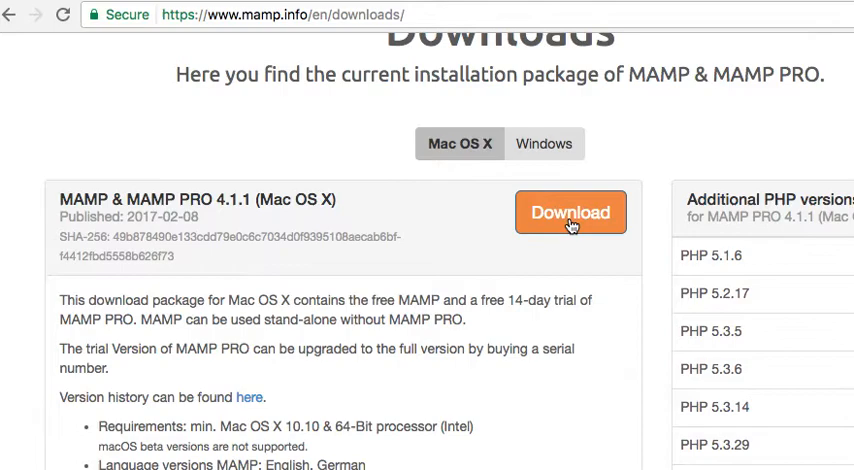
pyautogui.moveTo(279, 169)
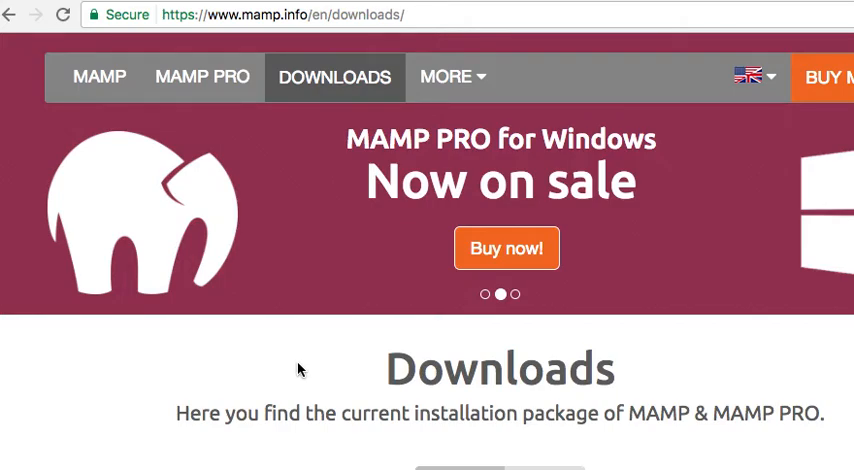
pyautogui.scroll(-3)
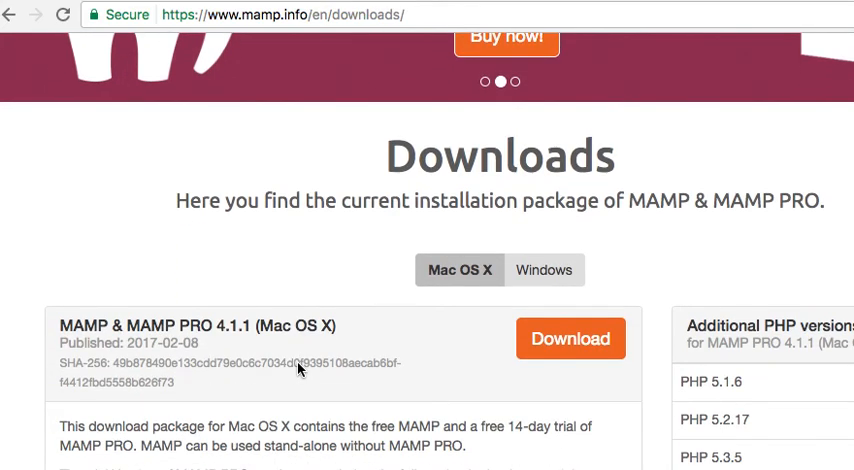
pyautogui.scroll(3)
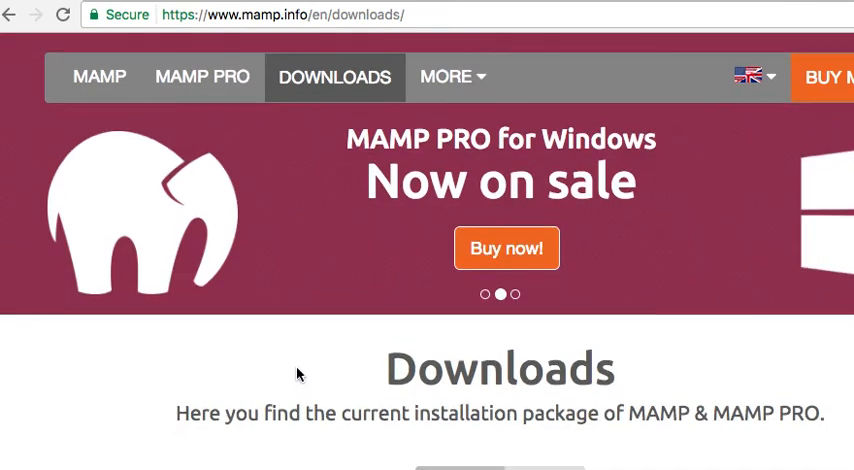